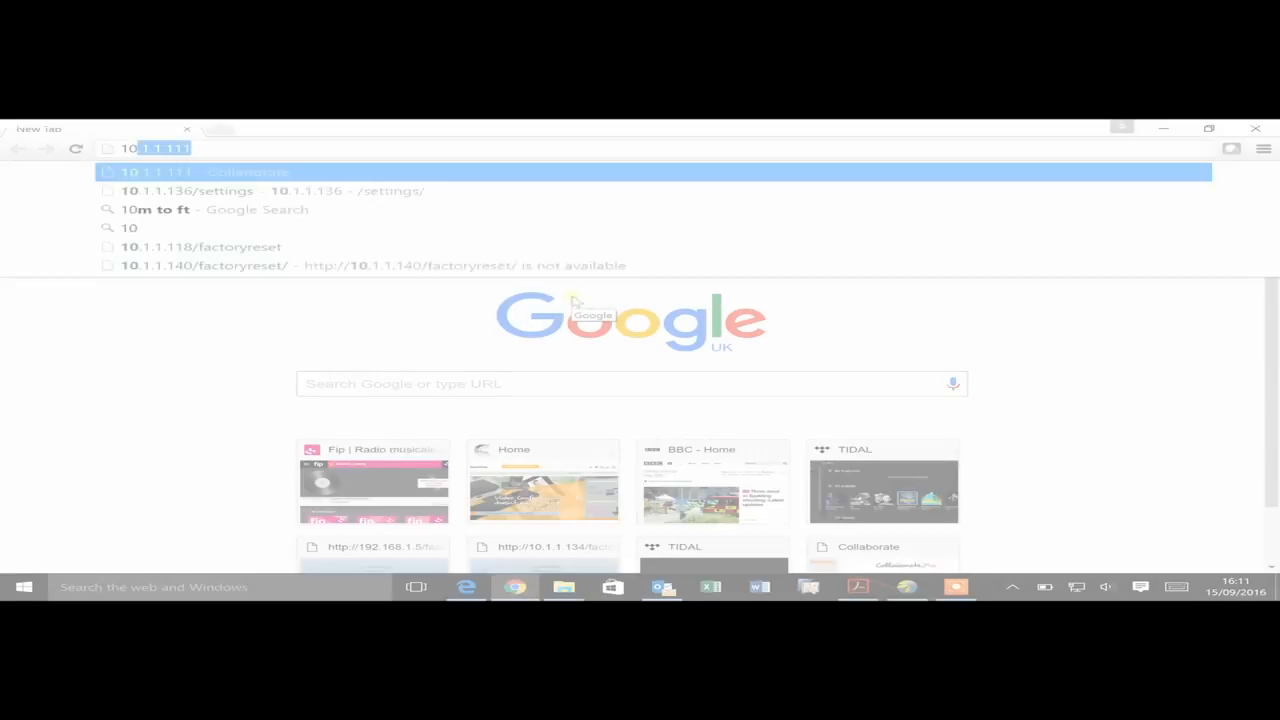
# Download and launch Collaborate Share from 10.1.1.111, then add meeting room RGB VC by IP
pyautogui.click(155, 171)
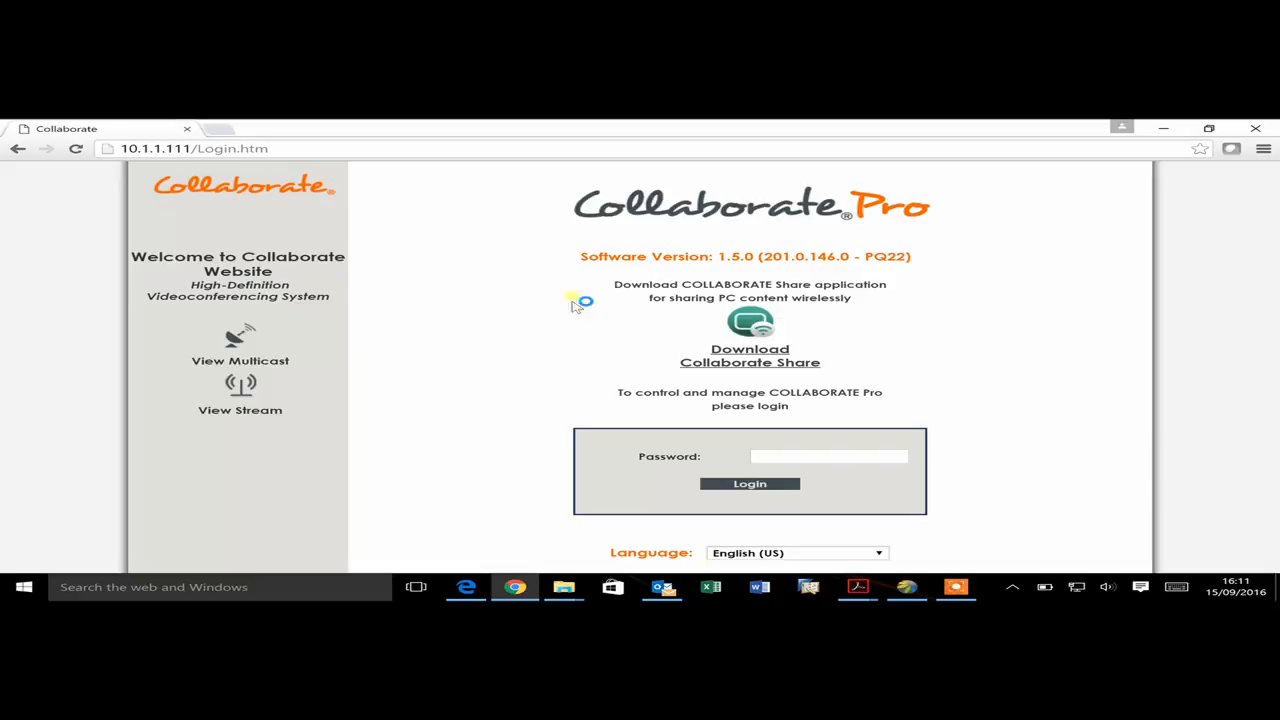
pyautogui.click(749, 355)
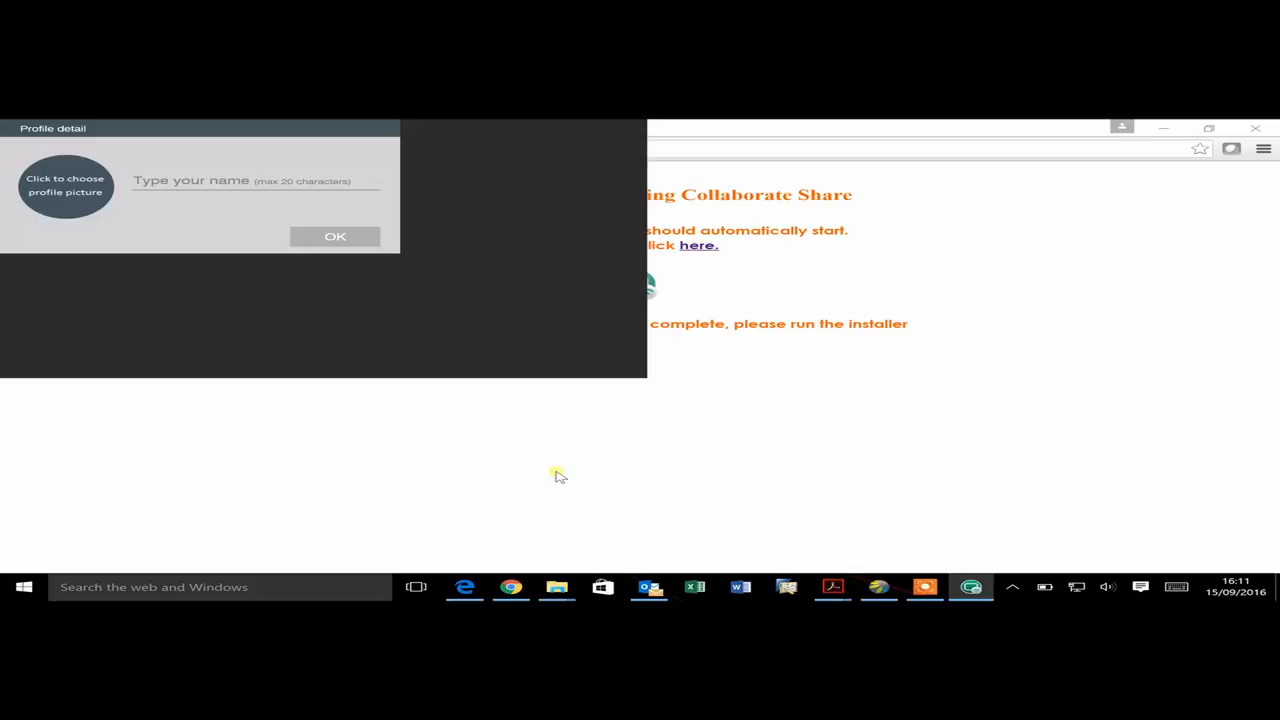
pyautogui.write('Ste')
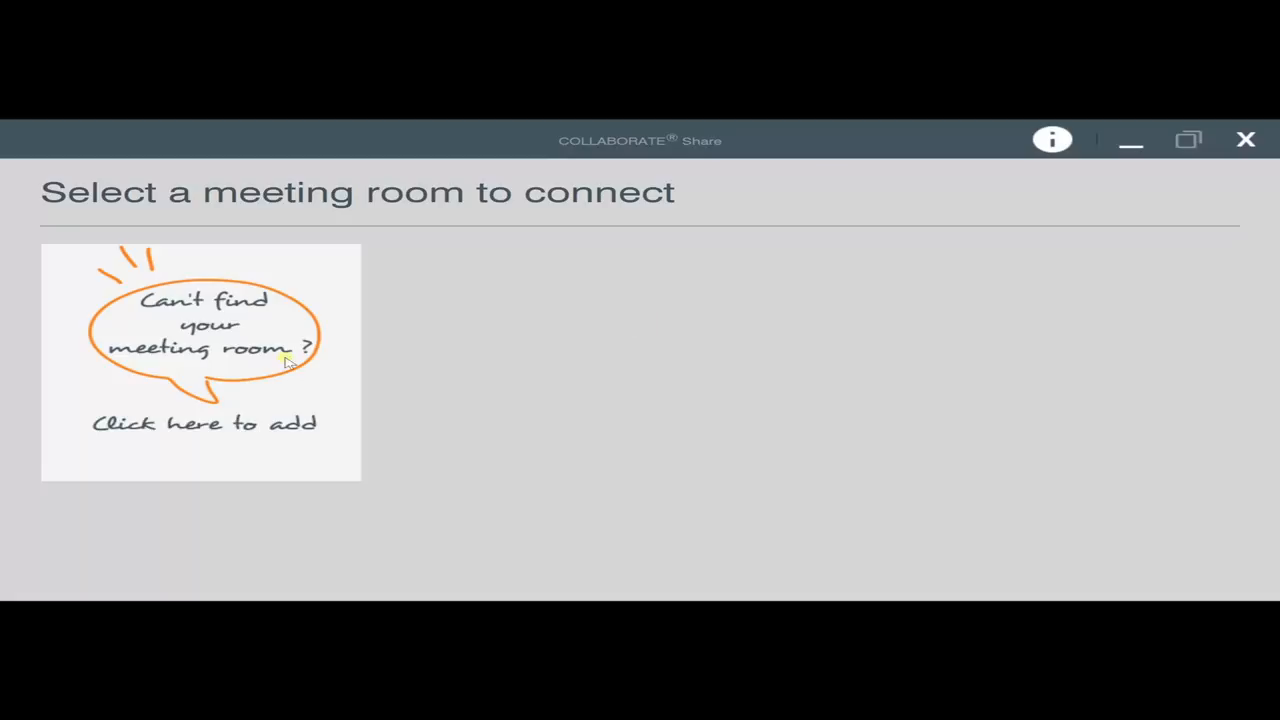
pyautogui.click(200, 362)
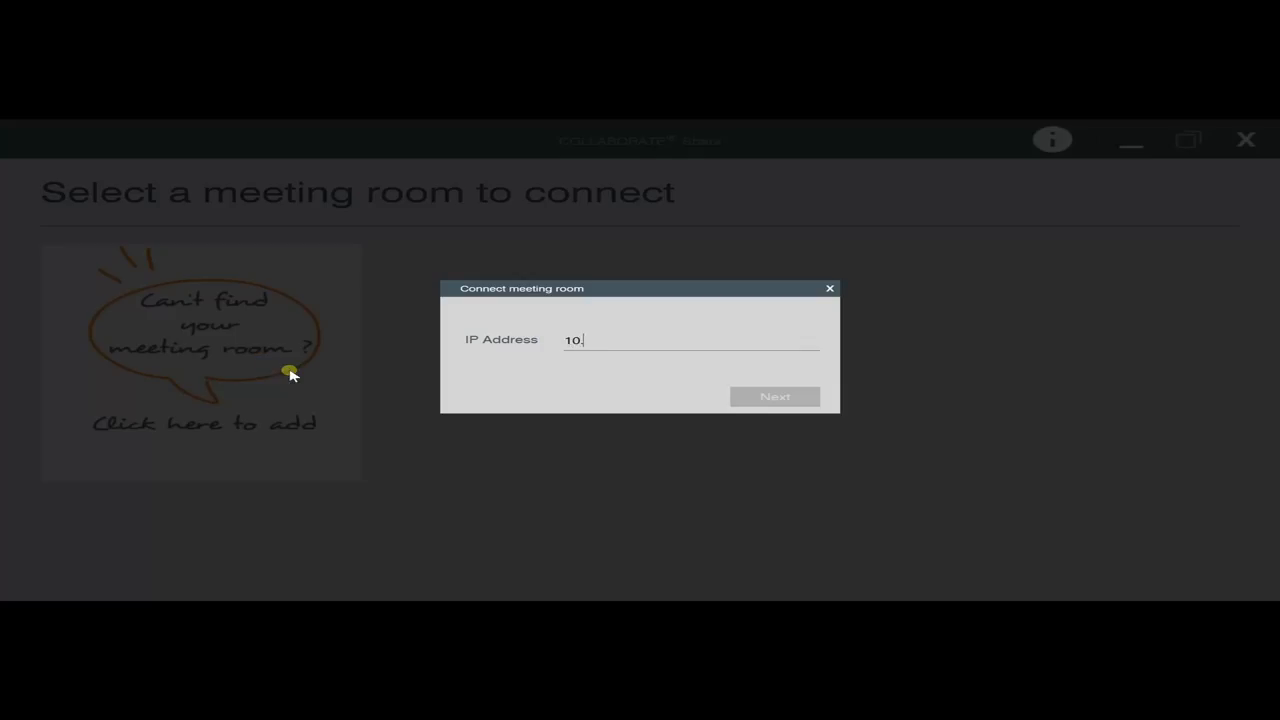
pyautogui.click(774, 396)
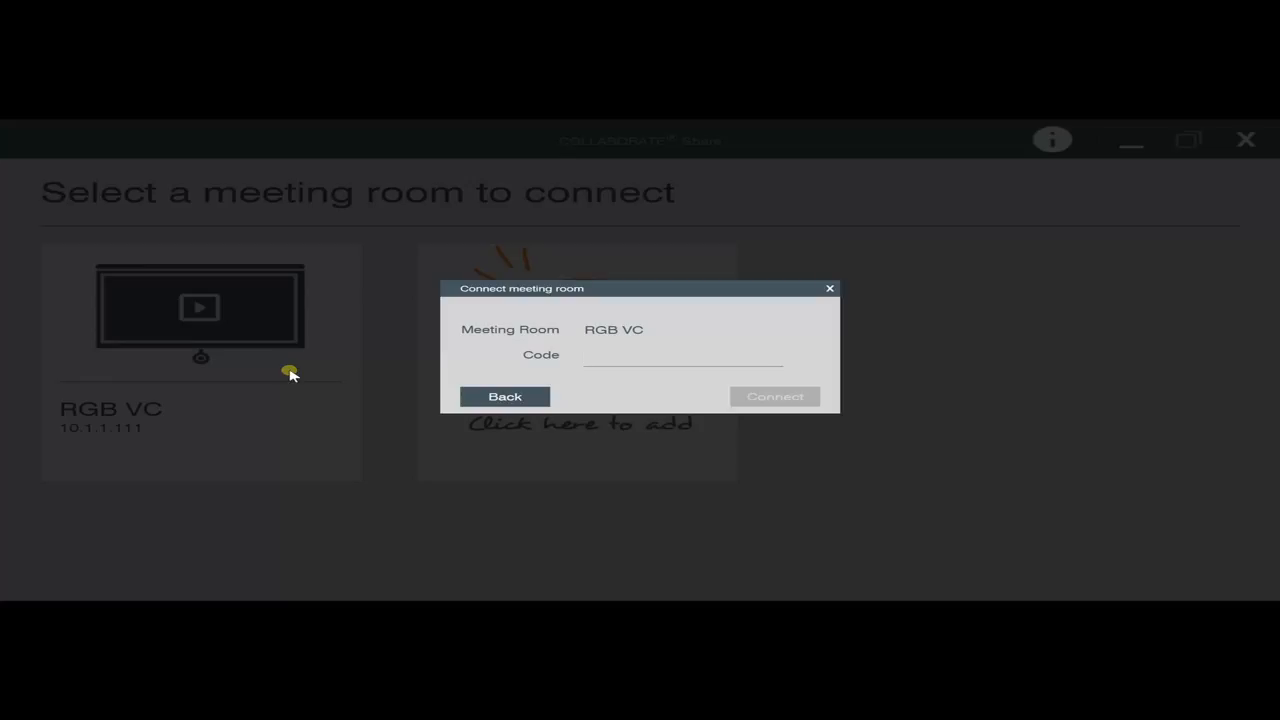
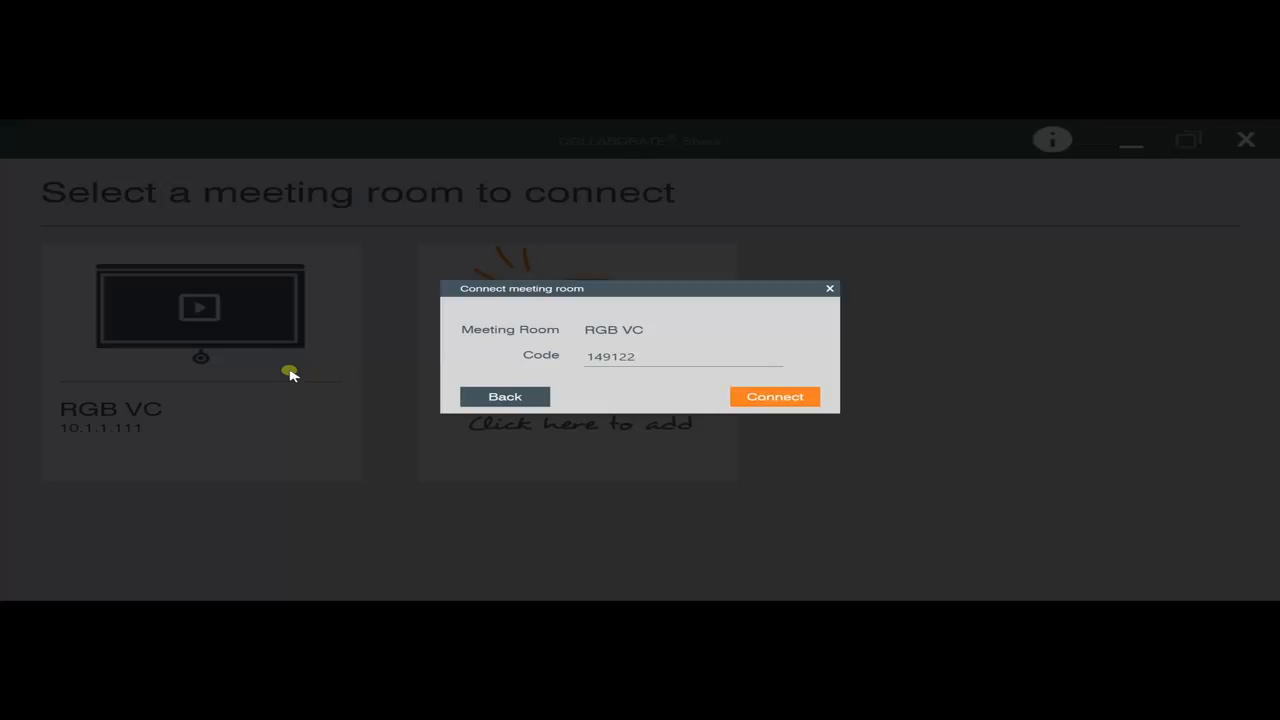
pyautogui.click(774, 396)
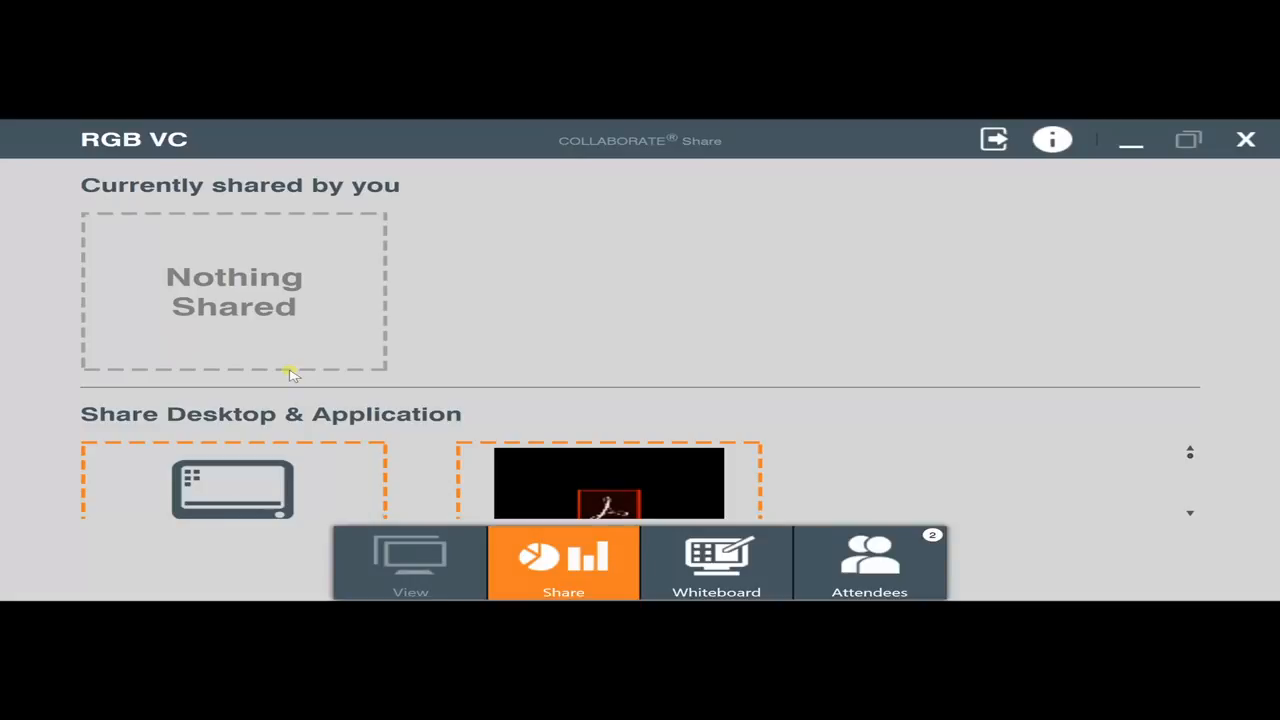
pyautogui.moveTo(320, 480)
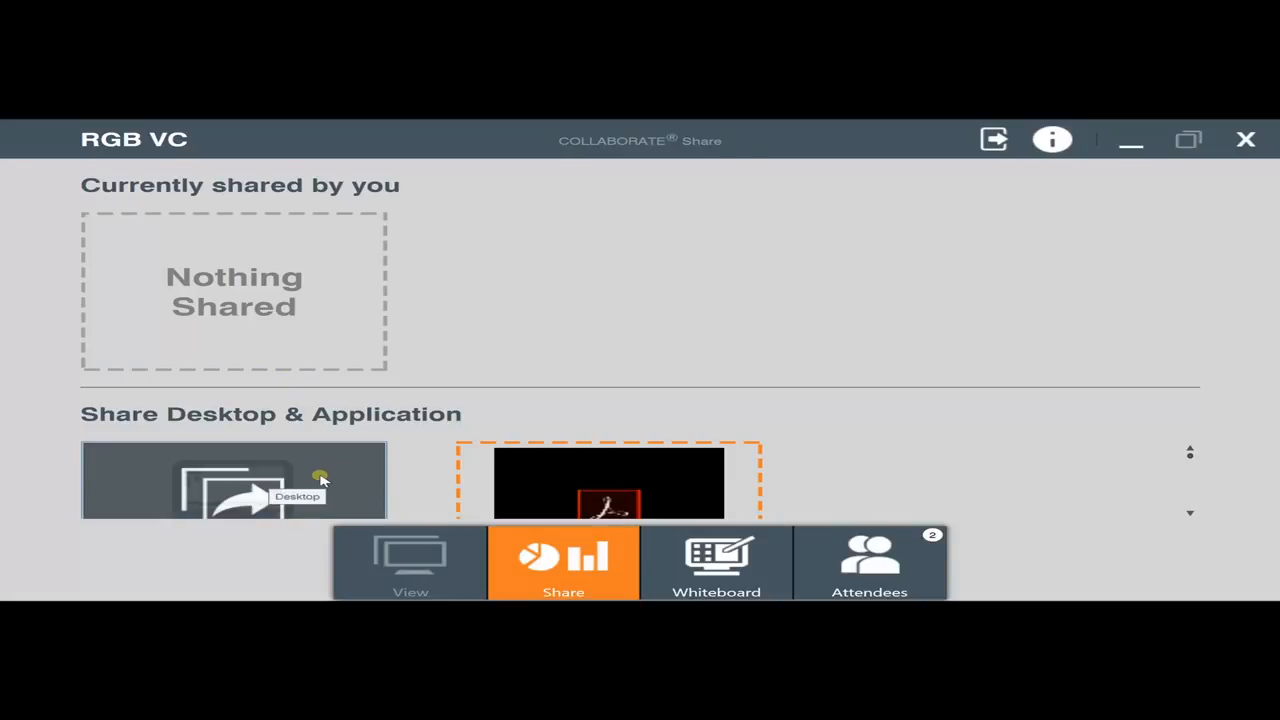